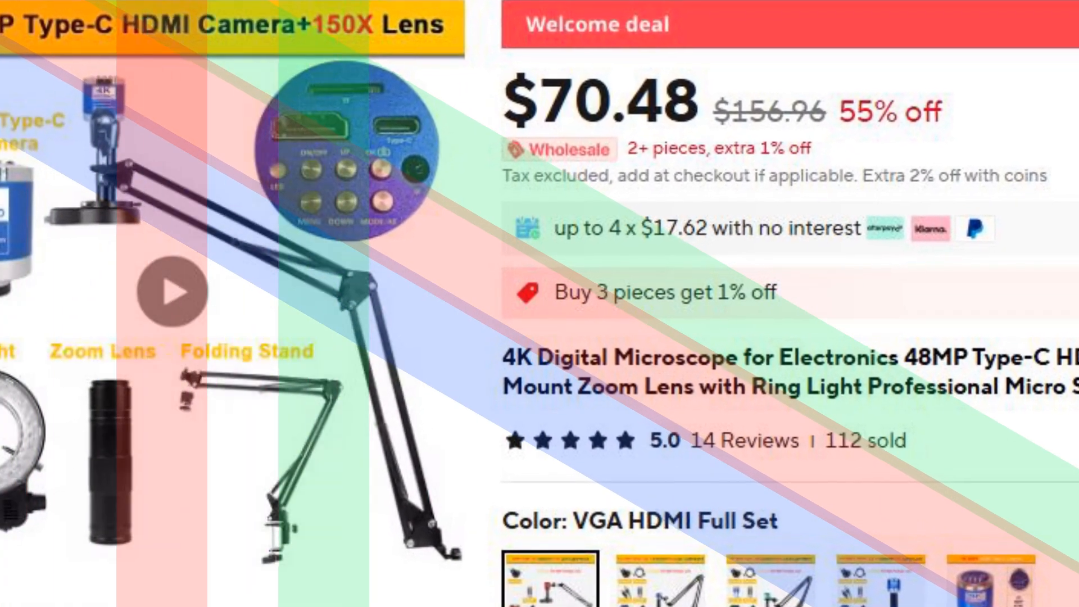
# Scroll to the $52.04 1200X portable 7-inch LCD digital microscope listing
pyautogui.scroll(-3)
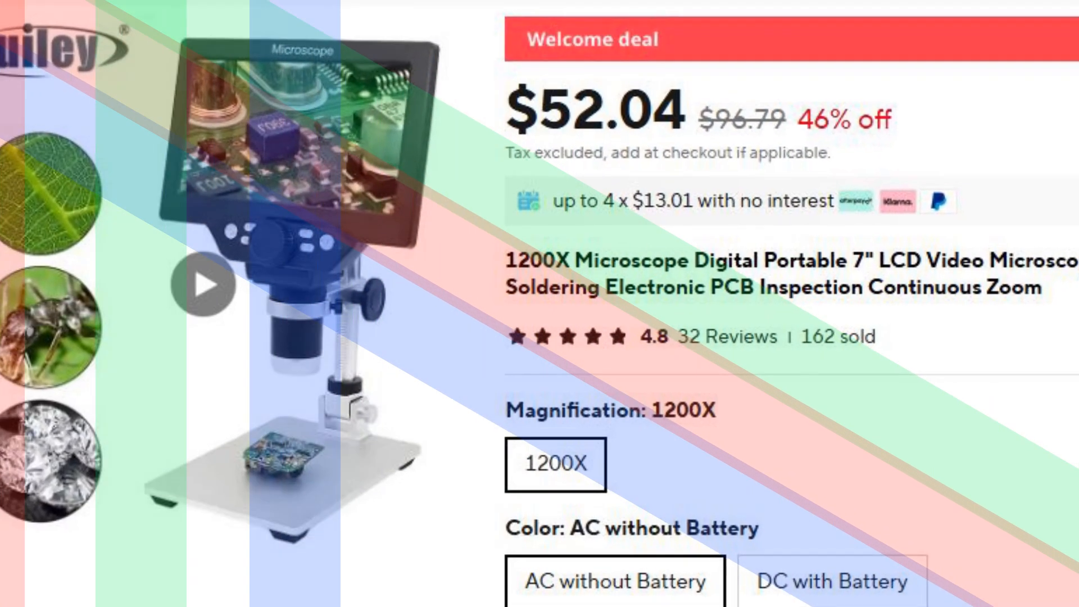
# Scroll through to the $298.50 Elikliv EM4K Flex 4K soldering microscope listing
pyautogui.scroll(-3)
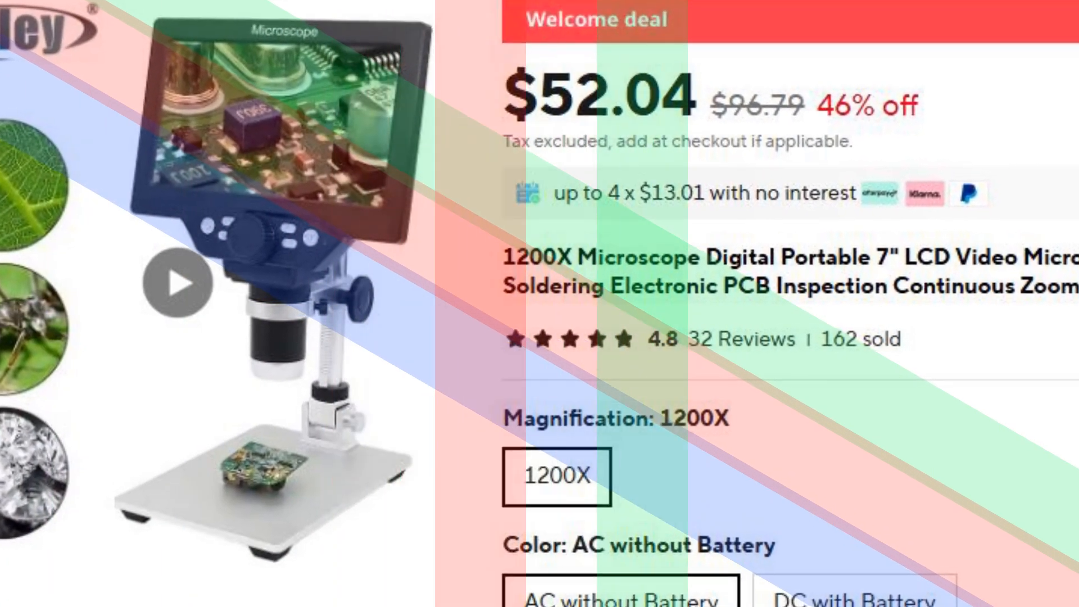
pyautogui.scroll(-3)
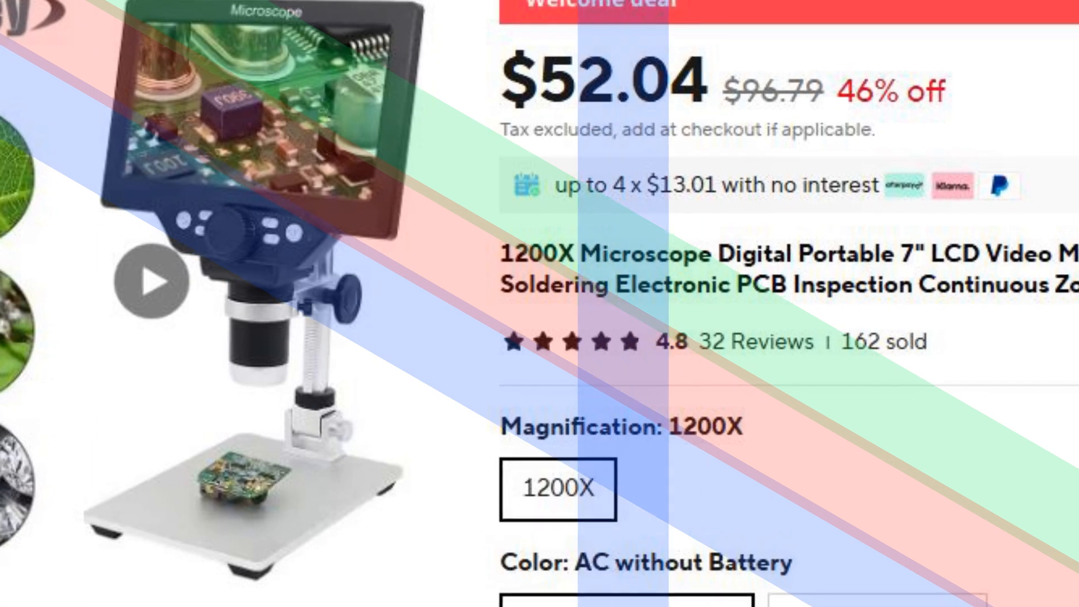
pyautogui.scroll(-3)
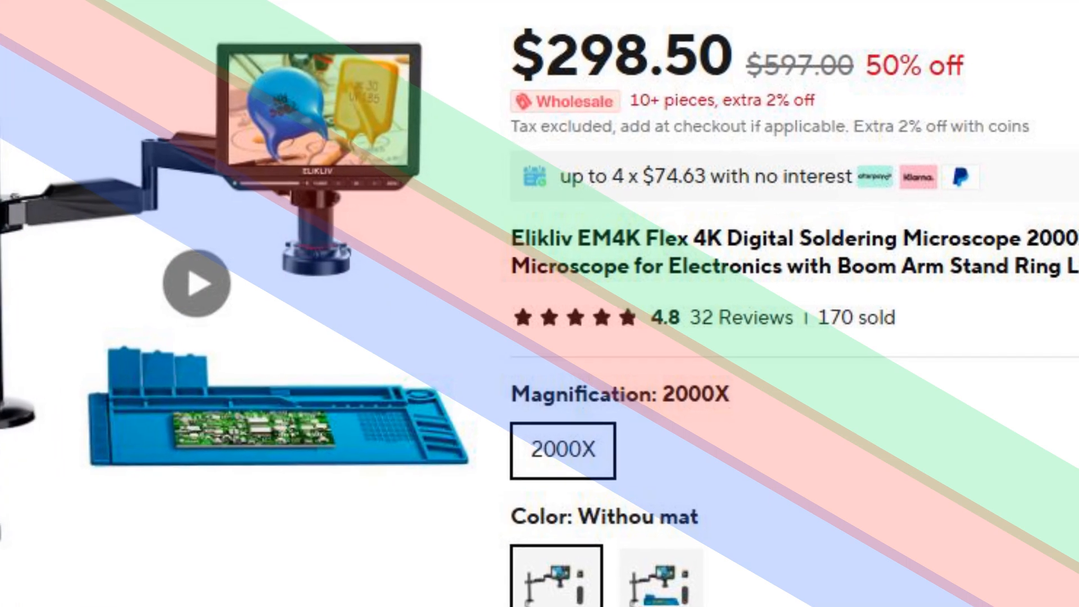
# Scroll down and open the $114.19 Andonstar trinocular HDMI USB microscope listing
pyautogui.scroll(-3)
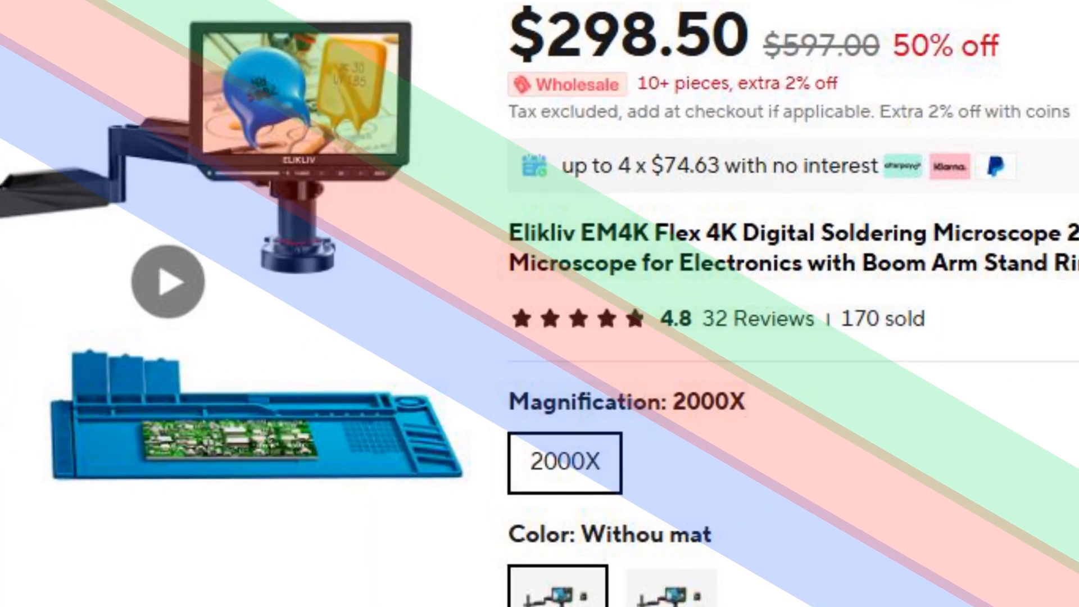
pyautogui.scroll(-3)
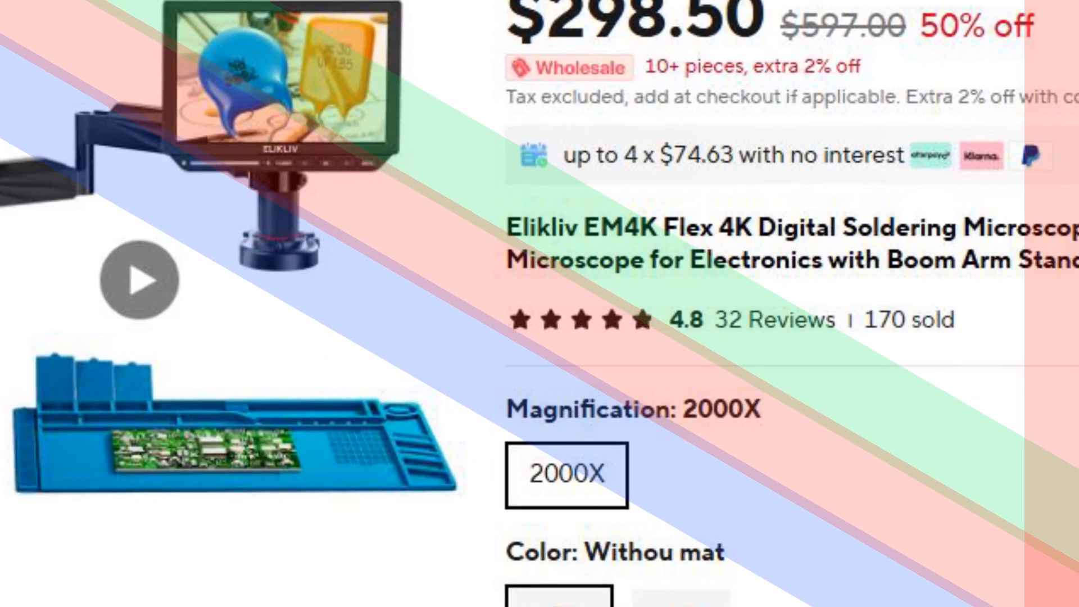
pyautogui.click(138, 279)
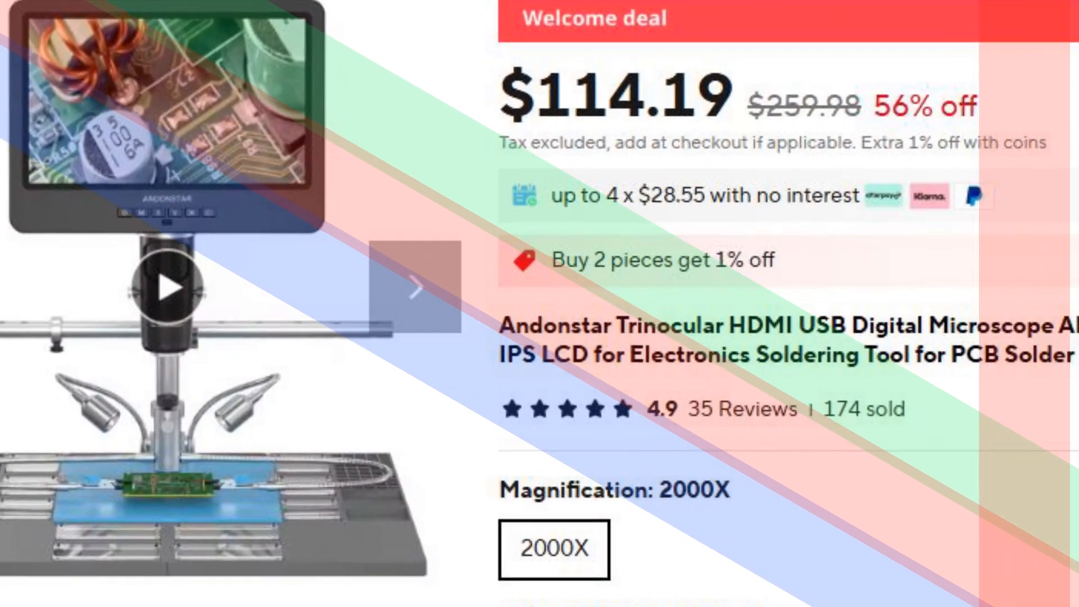
# Scroll to the $80.53 ZONGMAI microscope camera and start its demo video
pyautogui.scroll(-3)
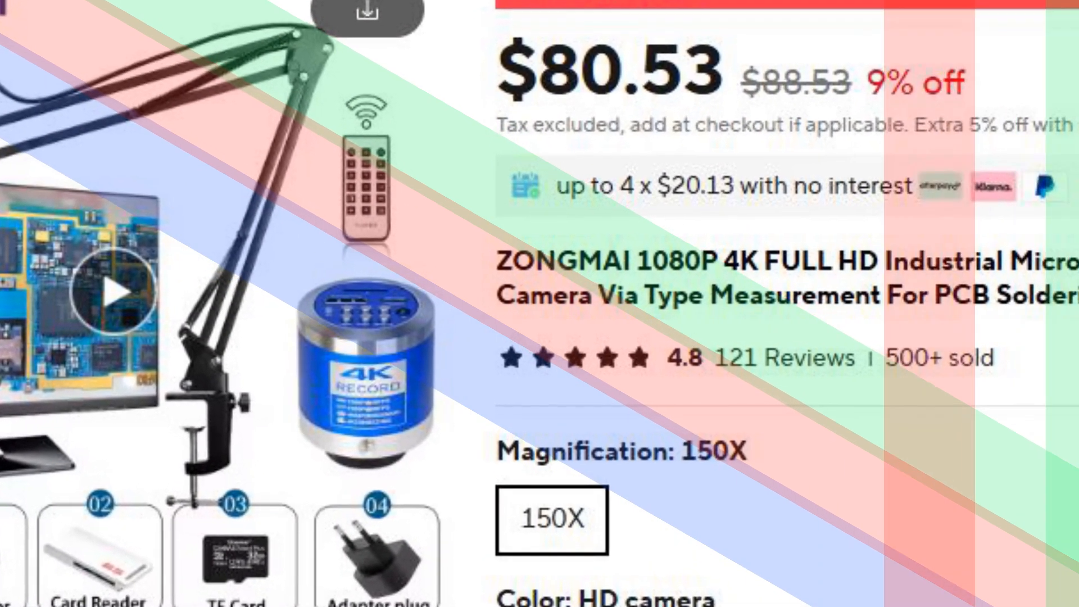
pyautogui.click(116, 285)
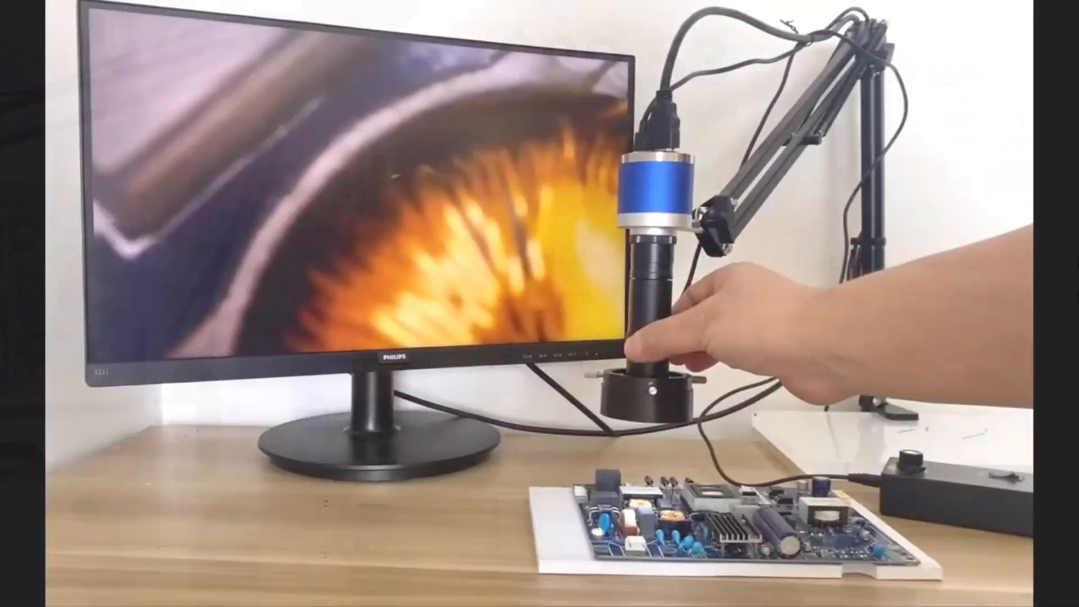